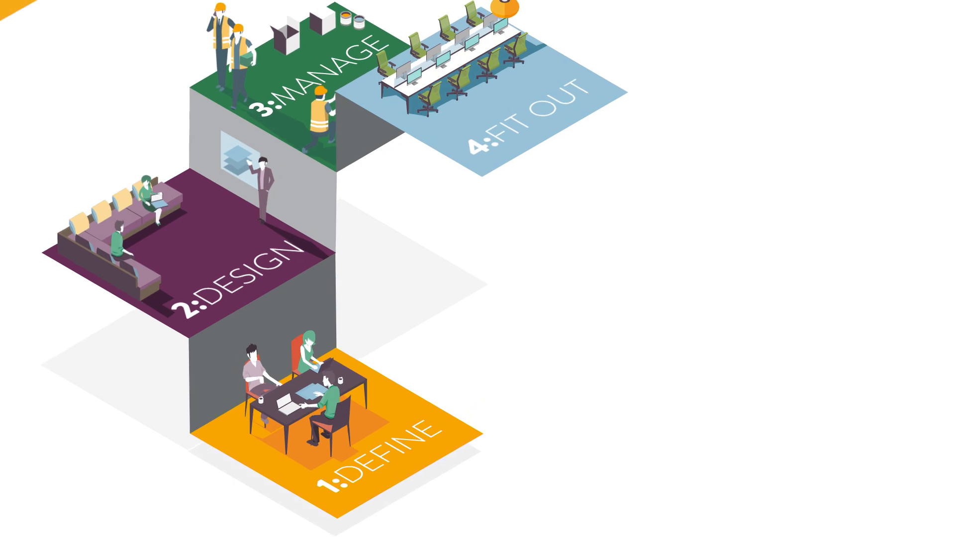
click(377, 449)
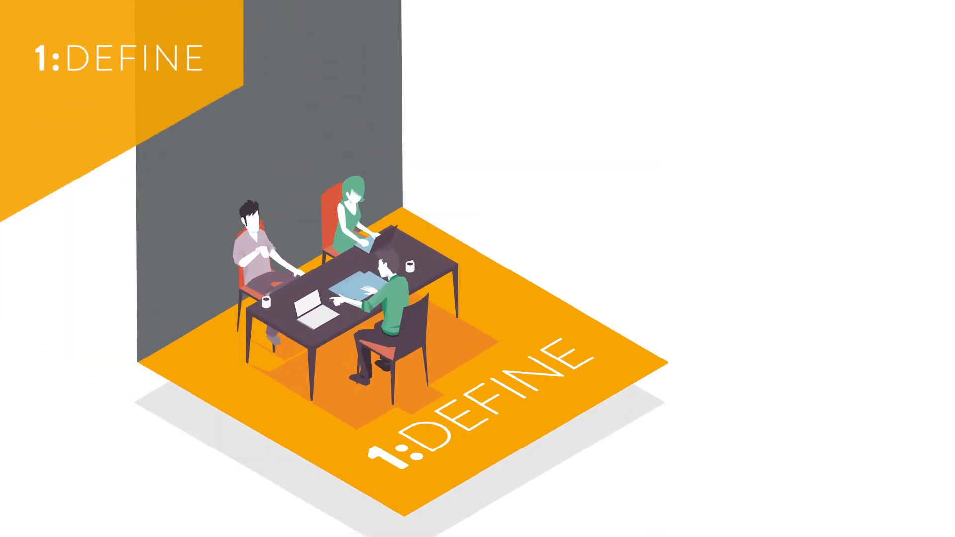